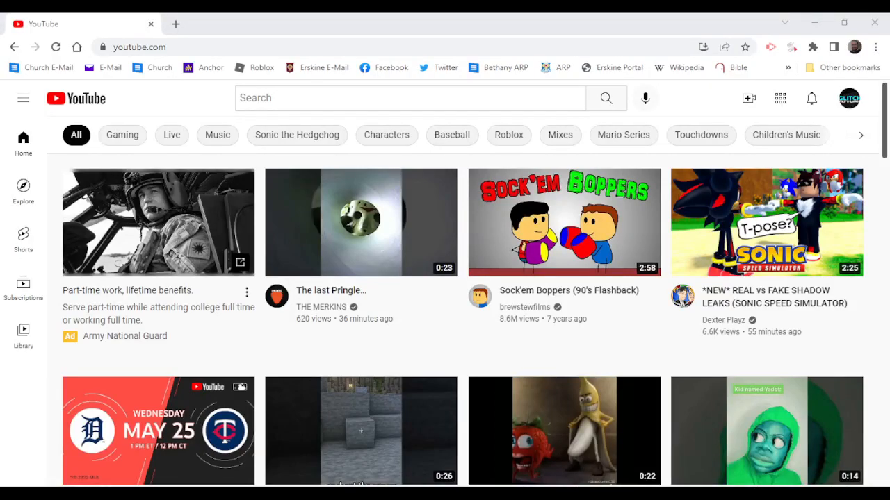
mouse_move(153, 210)
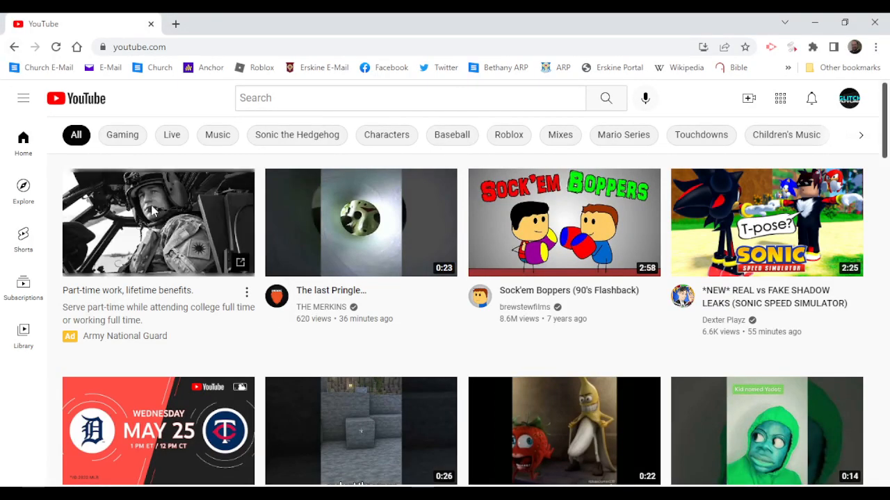
- Go to the GlitchFuture channel from the account menu via 'Your channel', showing 60 subscribers
scroll("down", 3)
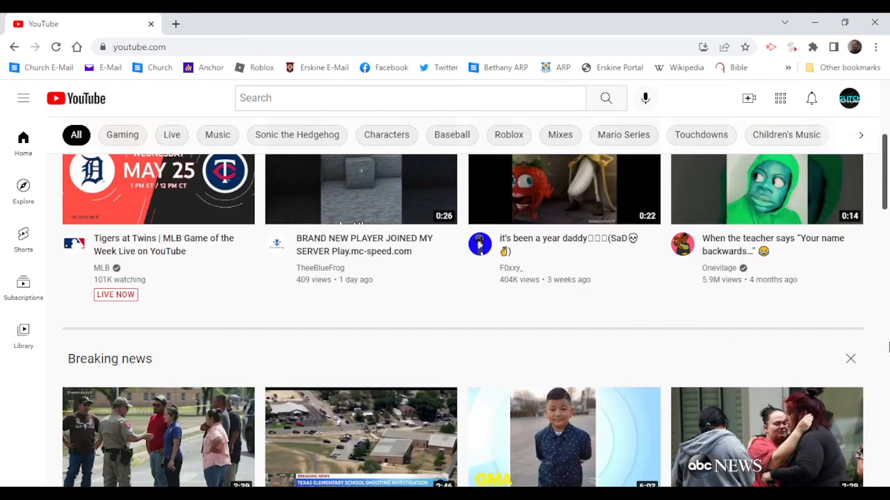
scroll("down", 3)
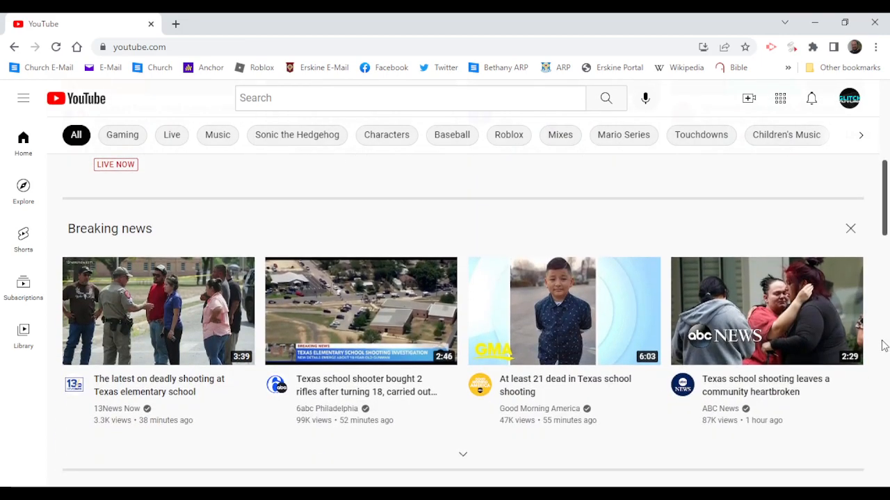
left_click(850, 229)
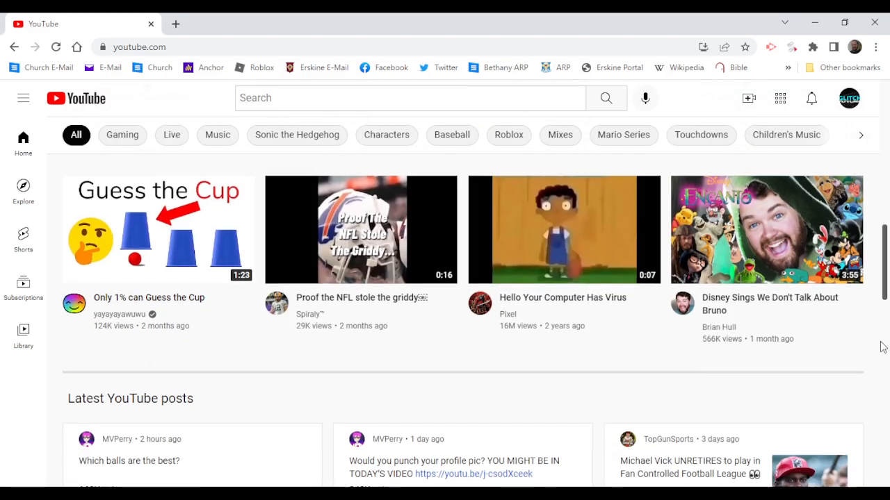
left_click(849, 98)
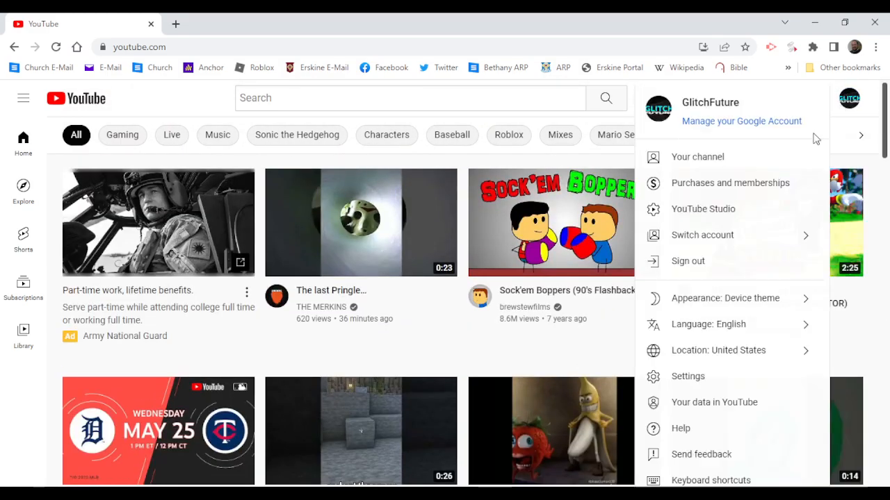
left_click(697, 156)
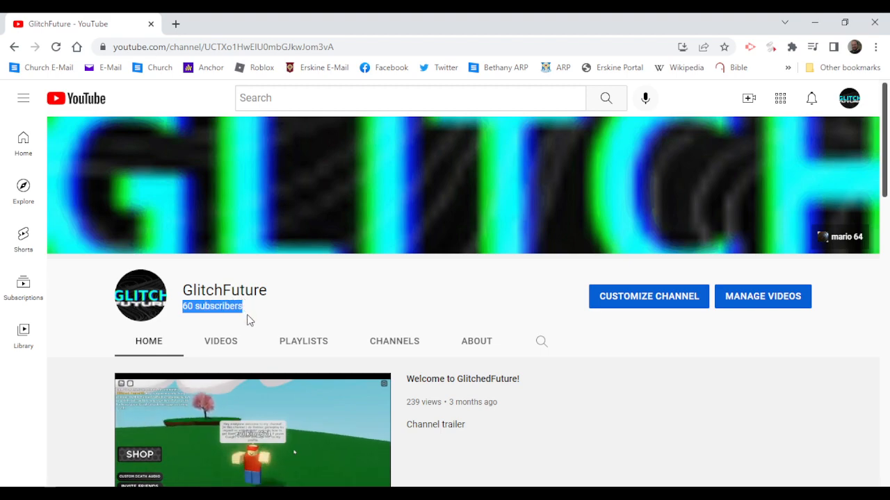
mouse_move(462, 483)
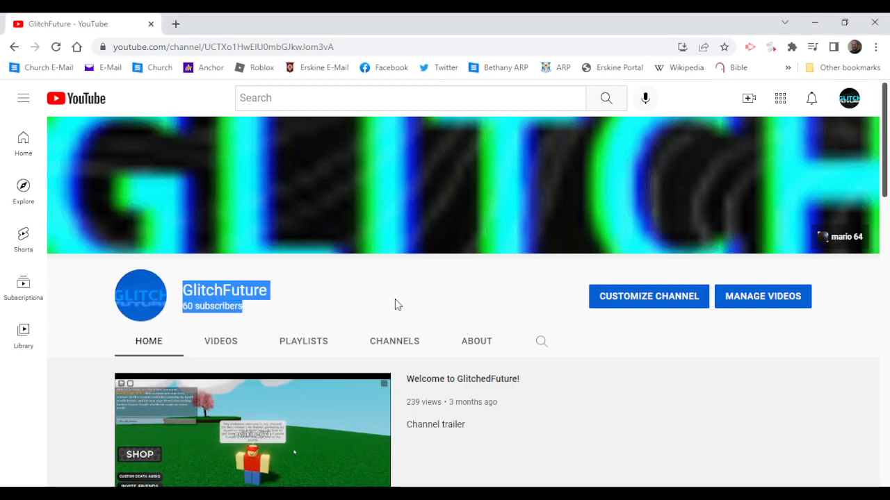
scroll("down", 3)
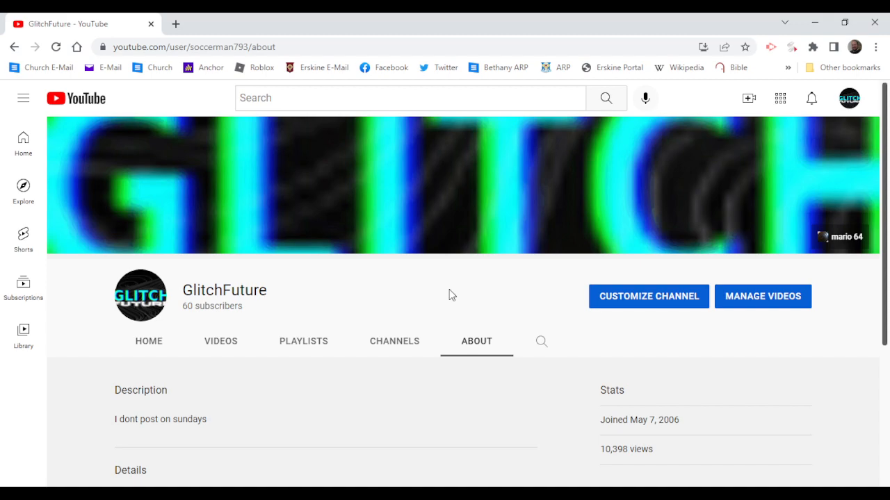
scroll("down", 3)
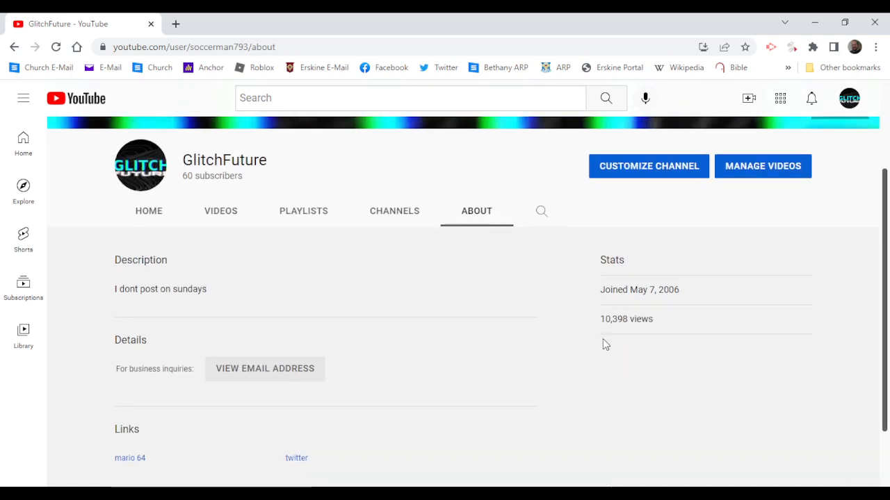
double_click(615, 319)
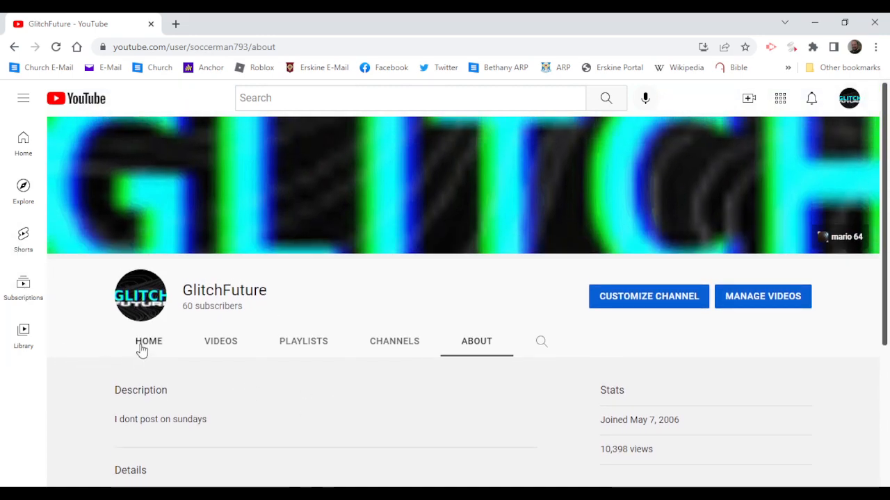
left_click(148, 341)
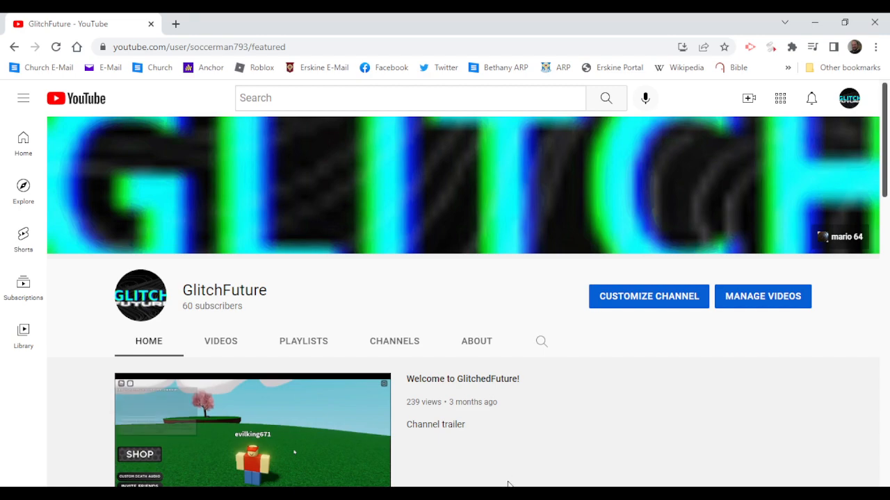